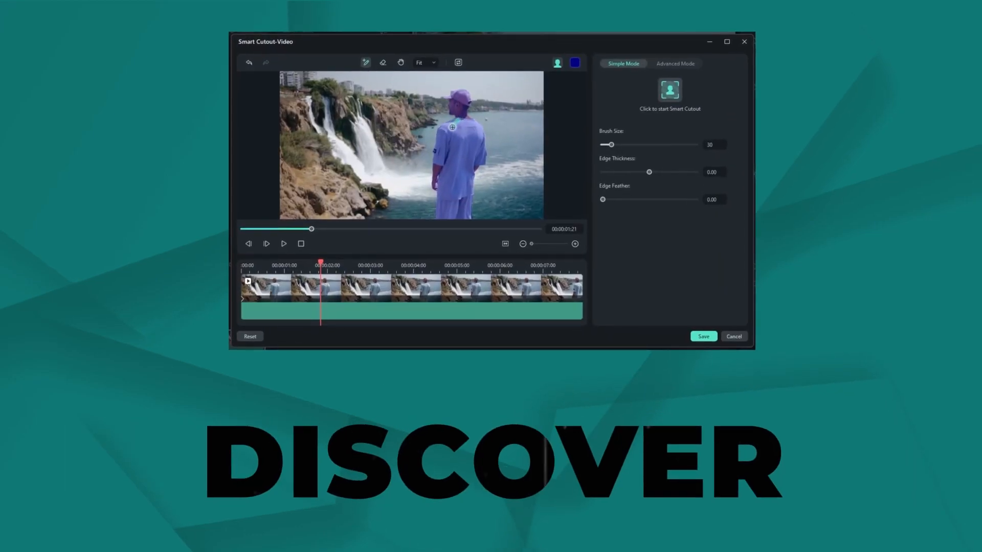
- Review the generated Filmora introduction article and copy its text to the clipboard
left_click(670, 89)
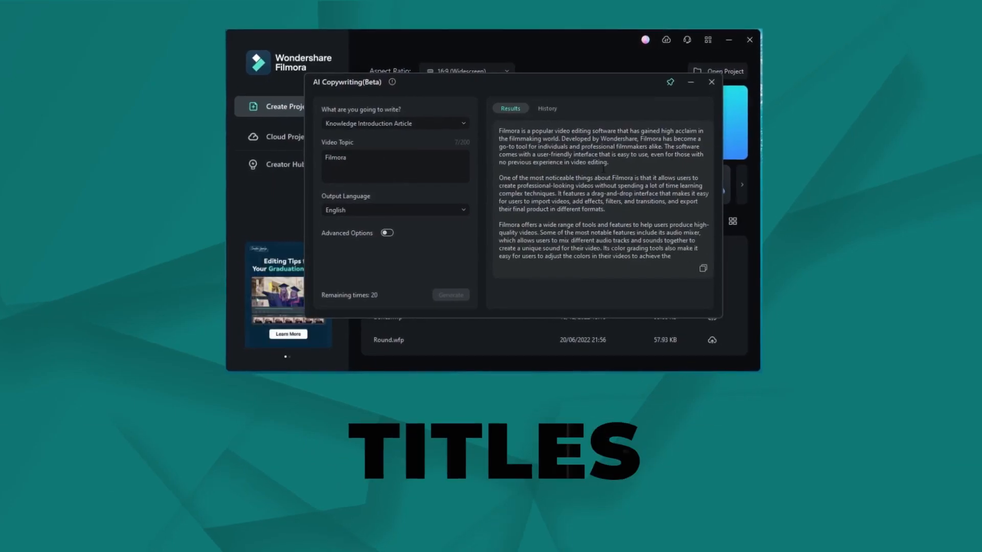
scroll("down", 3)
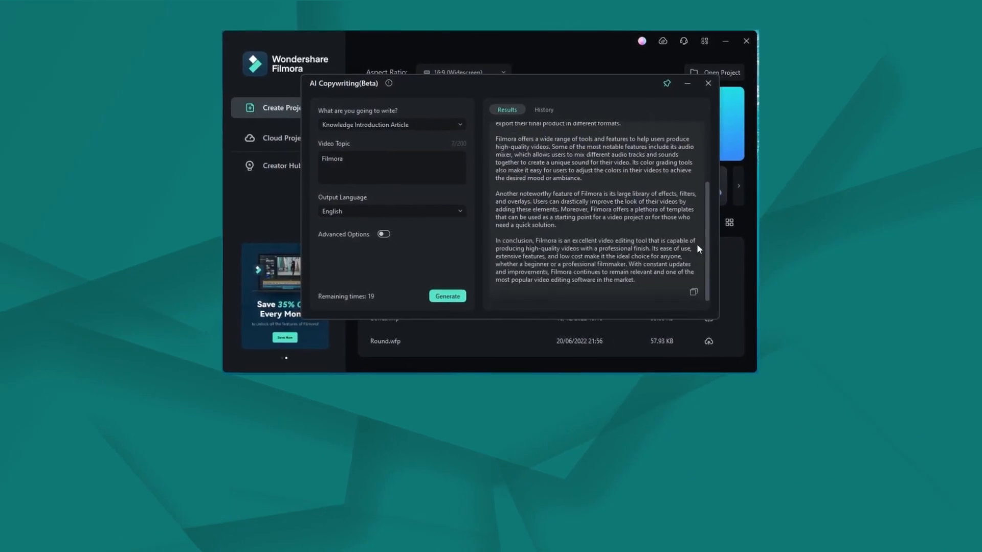
left_click(694, 291)
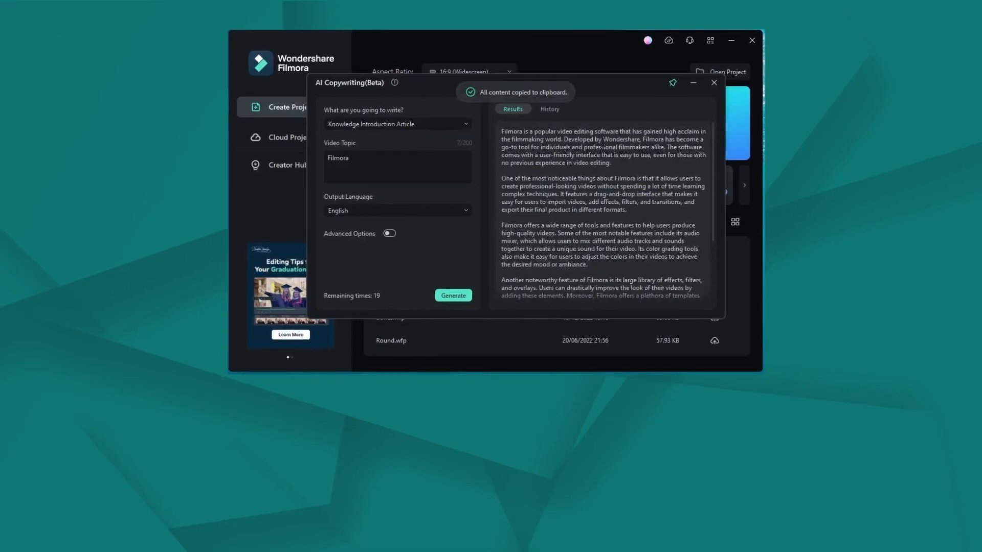
left_click(713, 83)
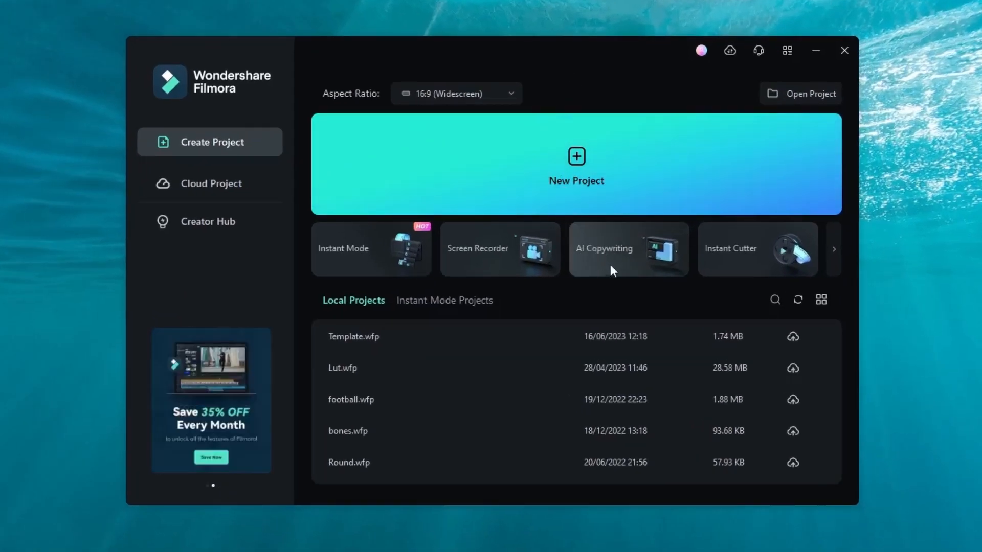
- Set AI Copywriting to a Knowledge Introduction Article on 'Filmora' in English
left_click(627, 249)
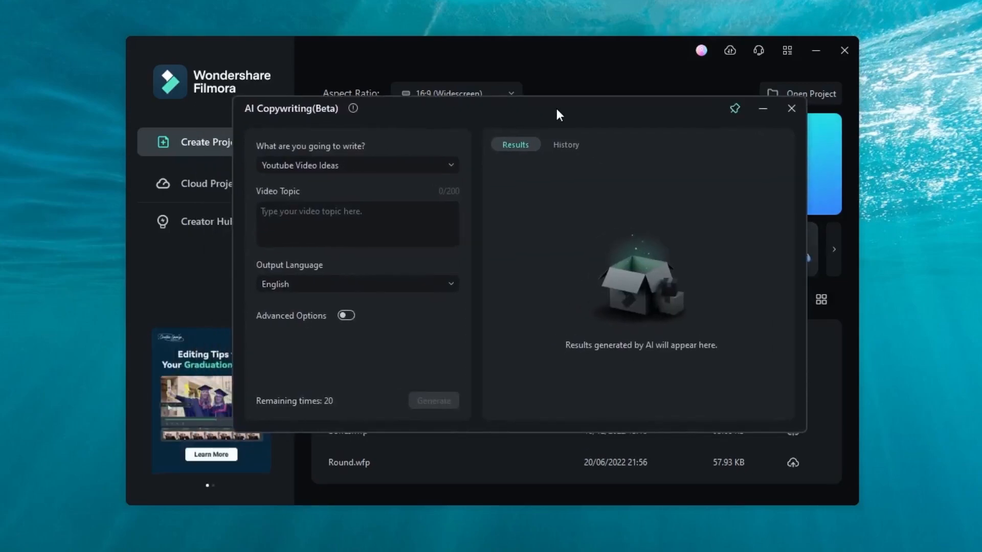
left_click(357, 164)
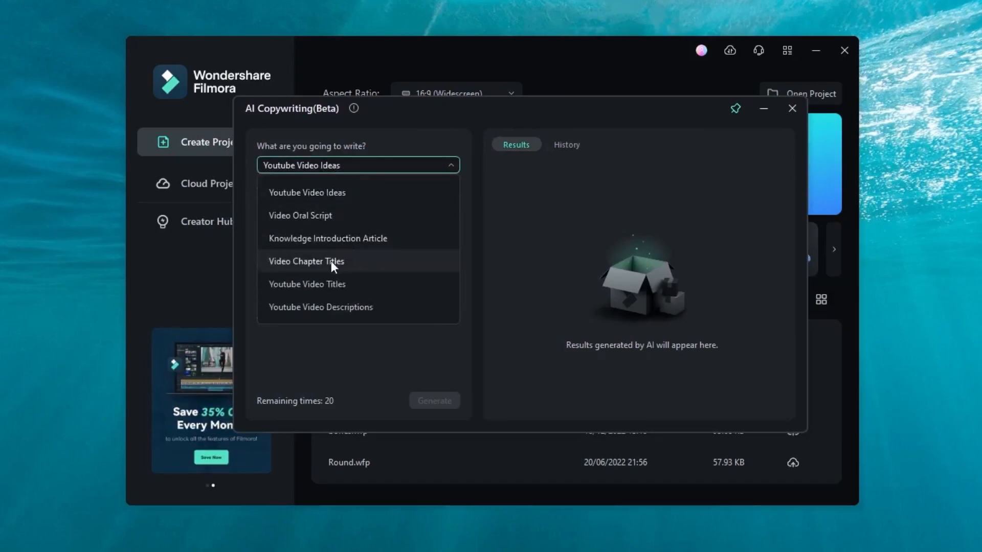
left_click(327, 238)
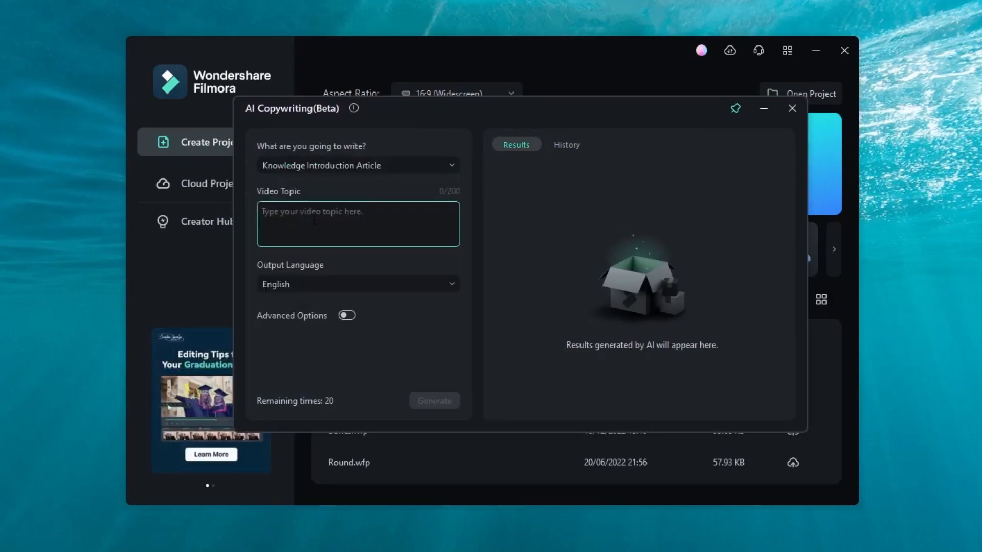
type("Filmo")
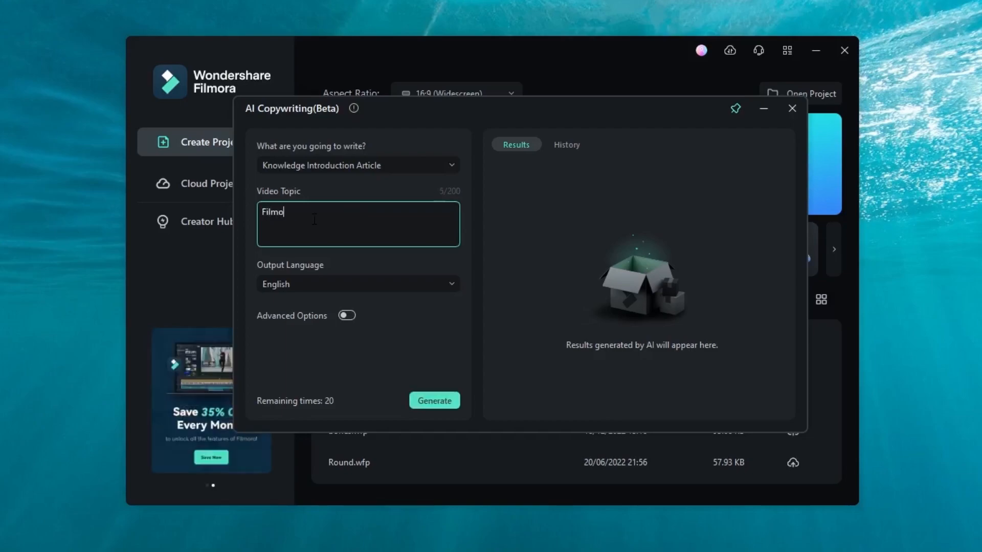
left_click(357, 283)
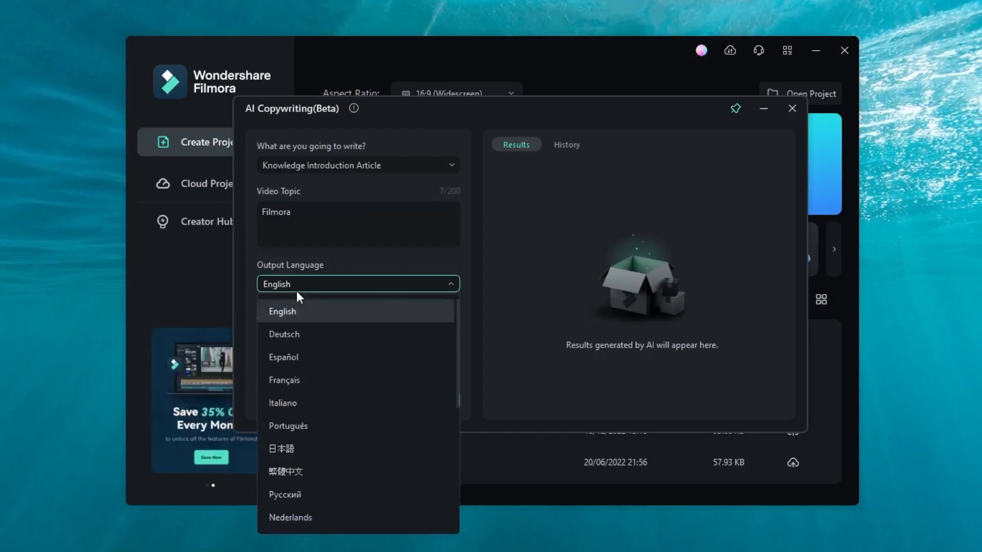
left_click(283, 312)
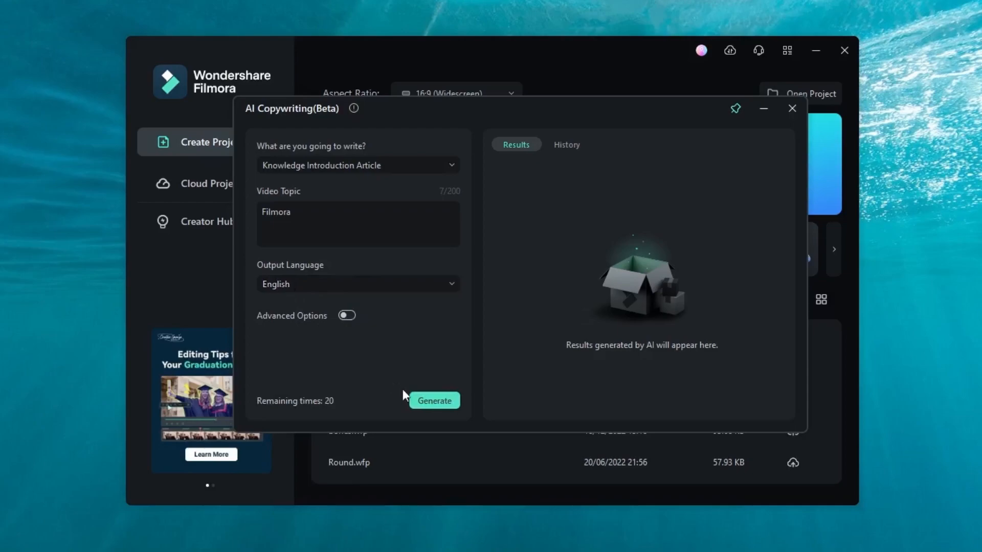
- Generate the Filmora introduction article, review it, and copy the result
left_click(433, 401)
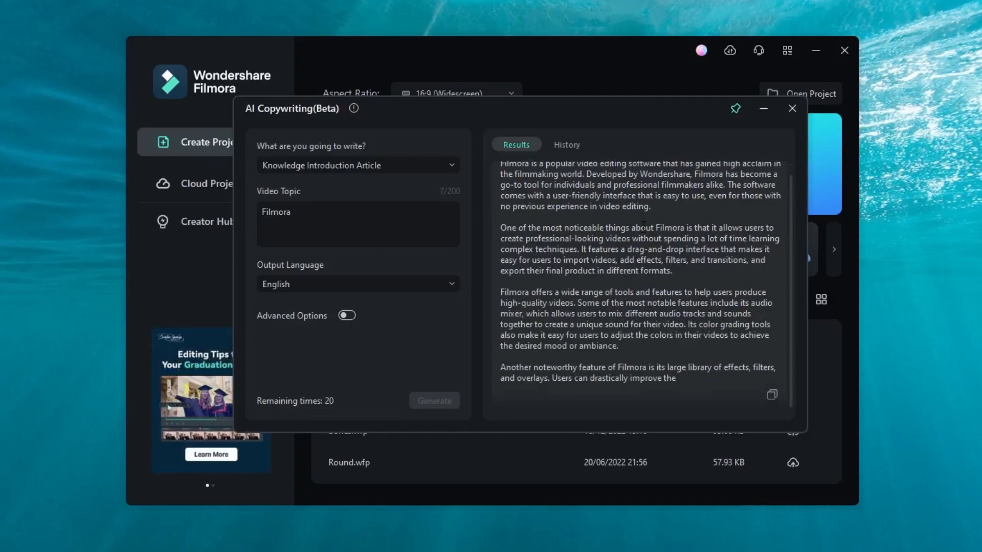
scroll("down", 3)
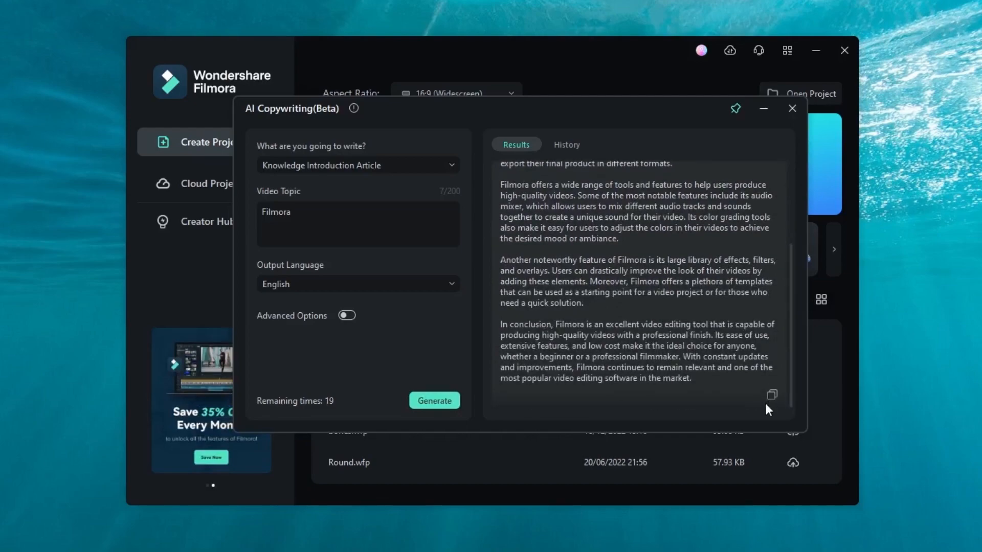
left_click(772, 394)
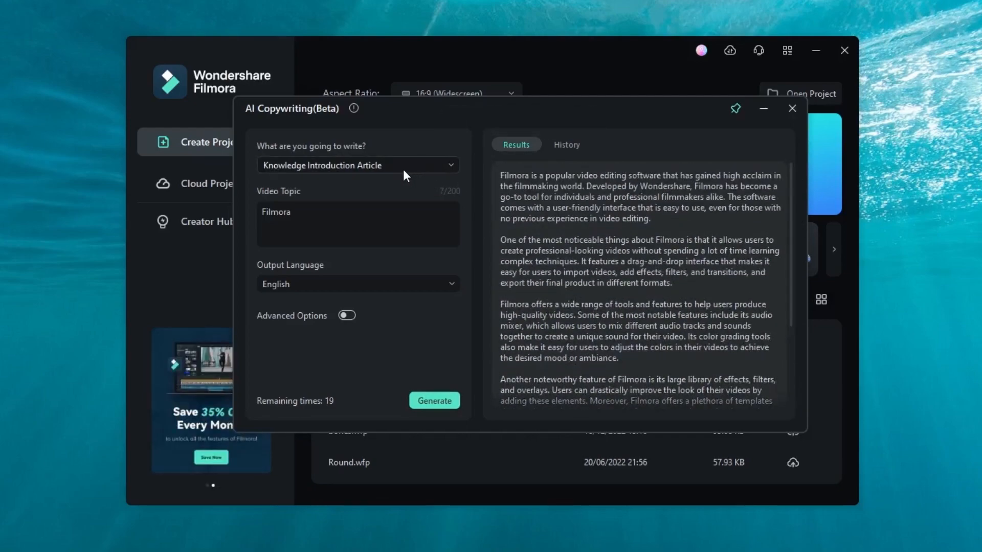
- Switch the writing type to Video Chapter Titles and generate again
left_click(357, 165)
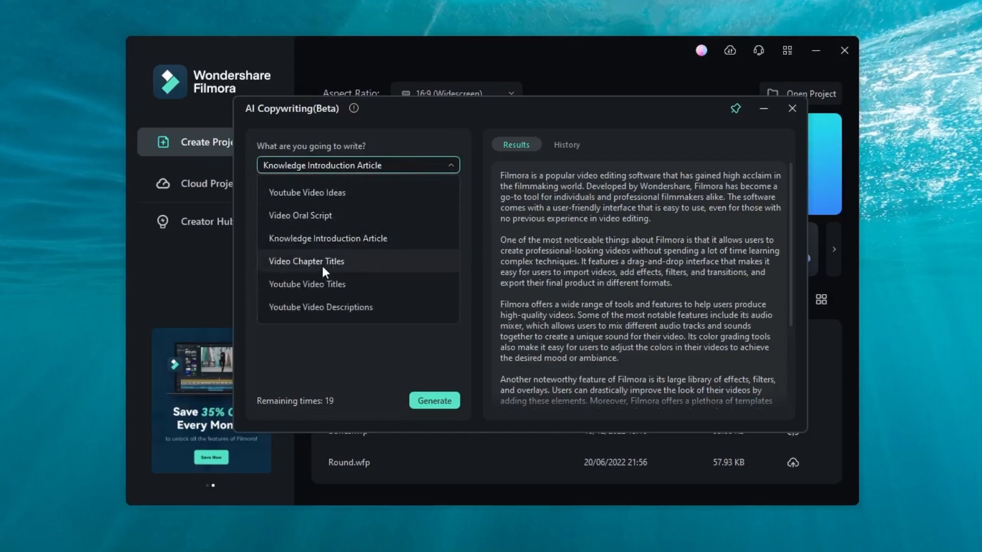
left_click(306, 261)
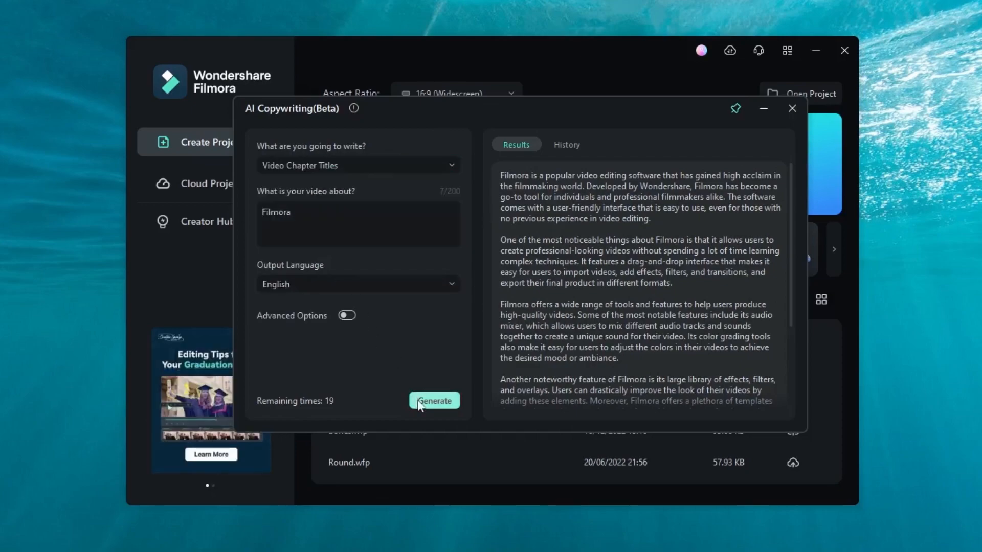
left_click(433, 399)
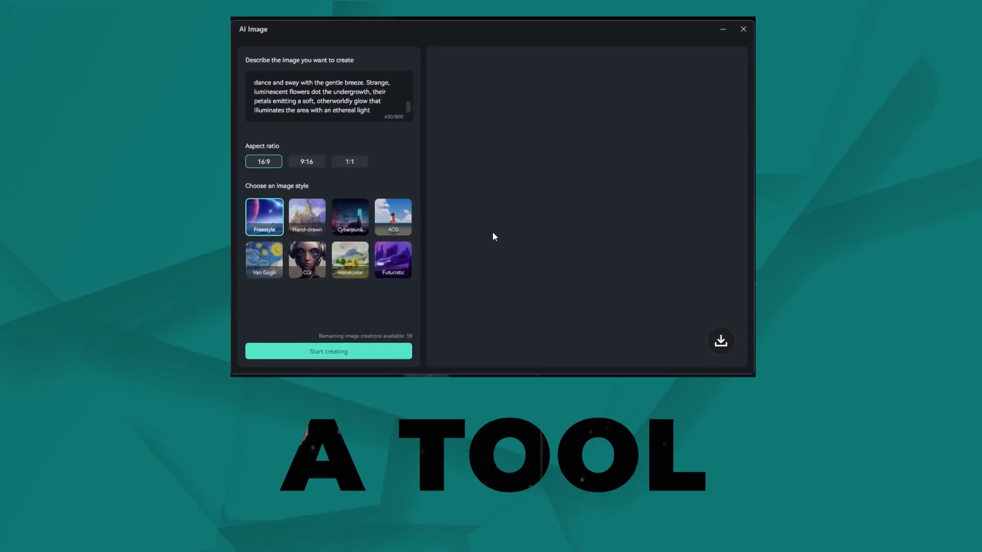
- Generate the sunlit forest clearing image with Start creating
left_click(328, 351)
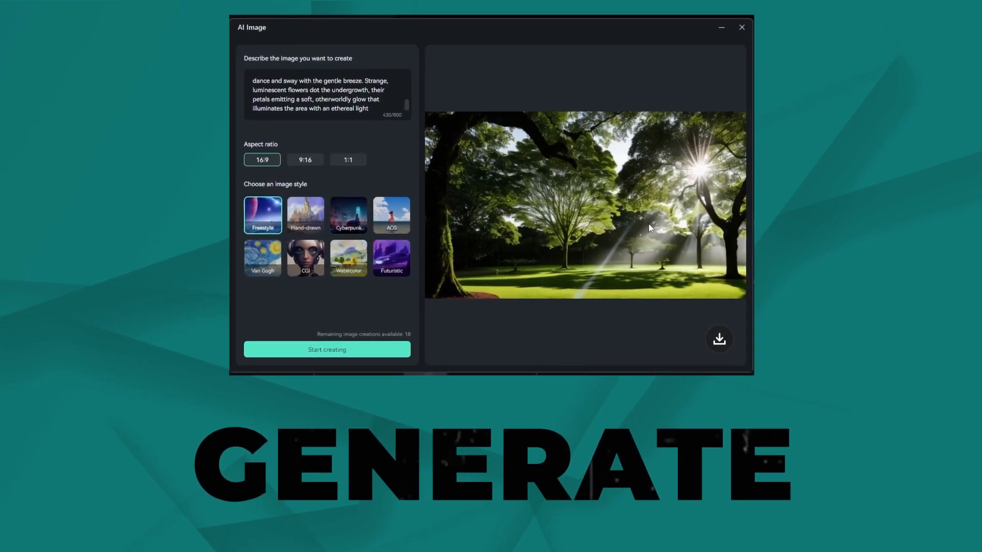
left_click(720, 339)
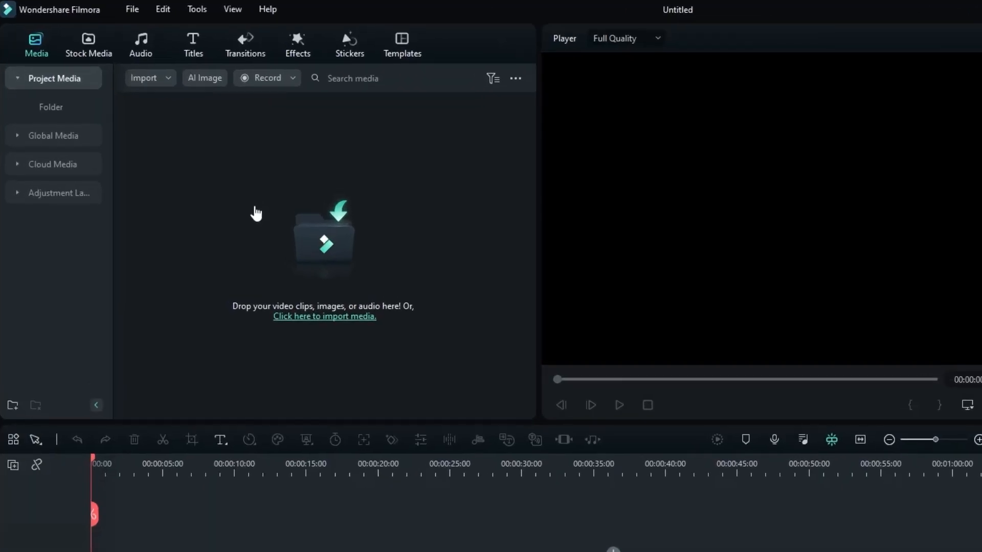
mouse_move(201, 86)
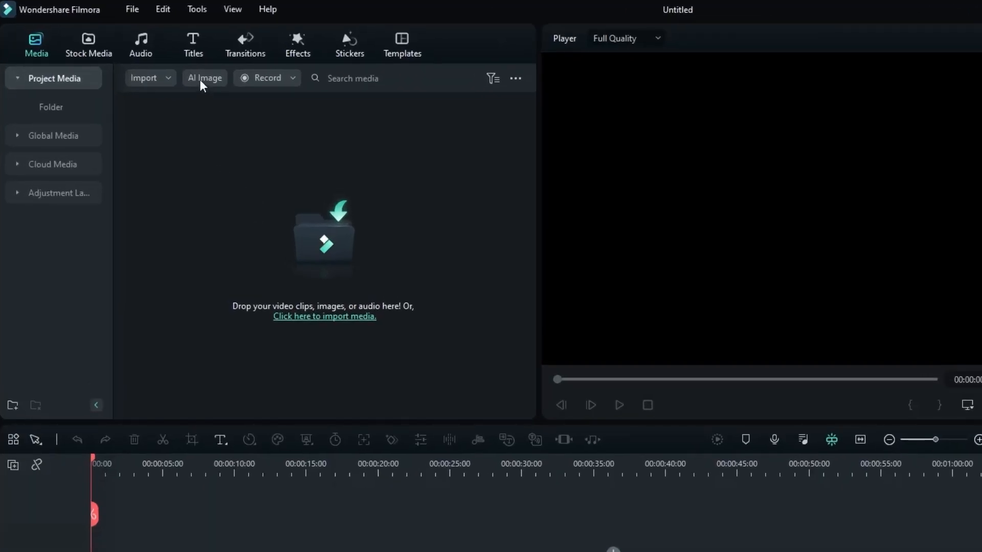
- Launch AI Image from the Media panel
left_click(205, 78)
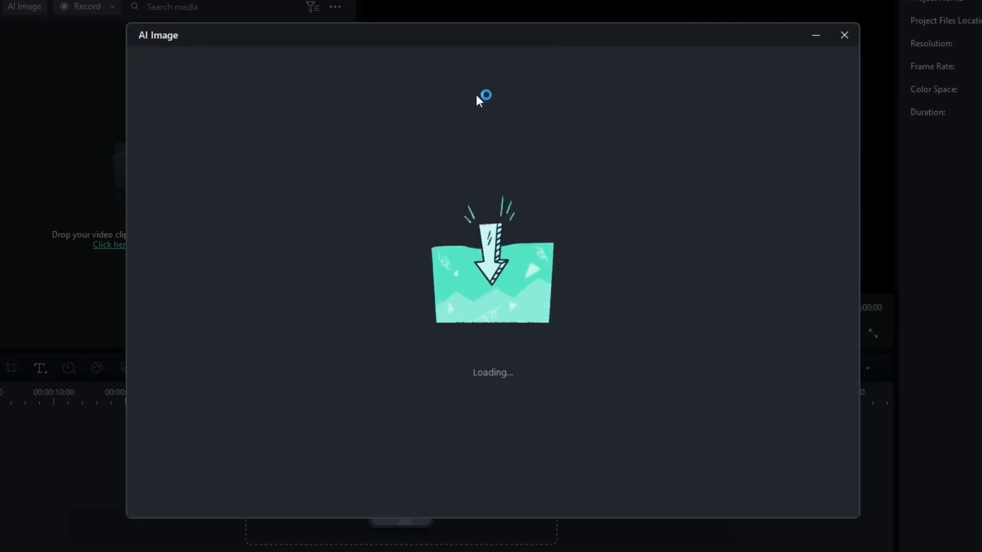
mouse_move(479, 82)
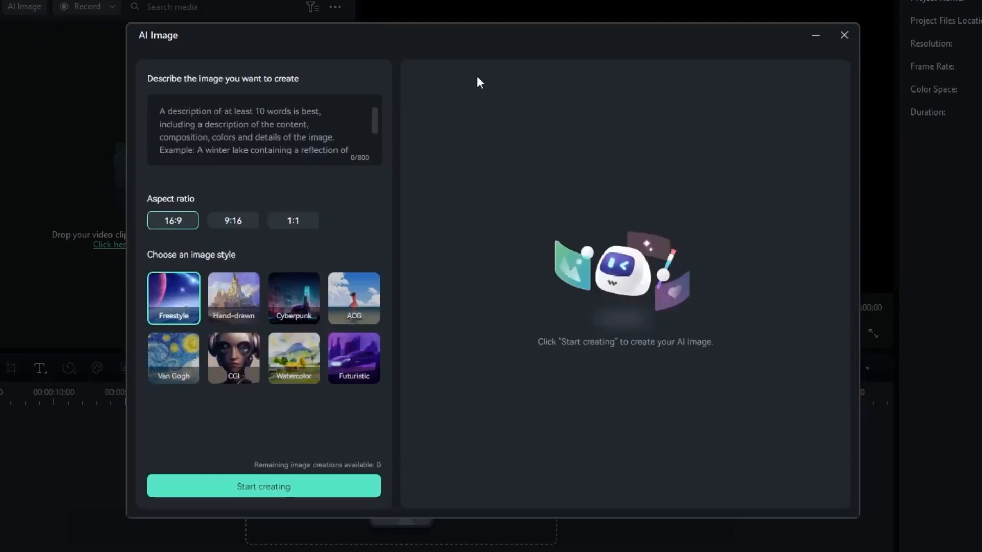
mouse_move(332, 178)
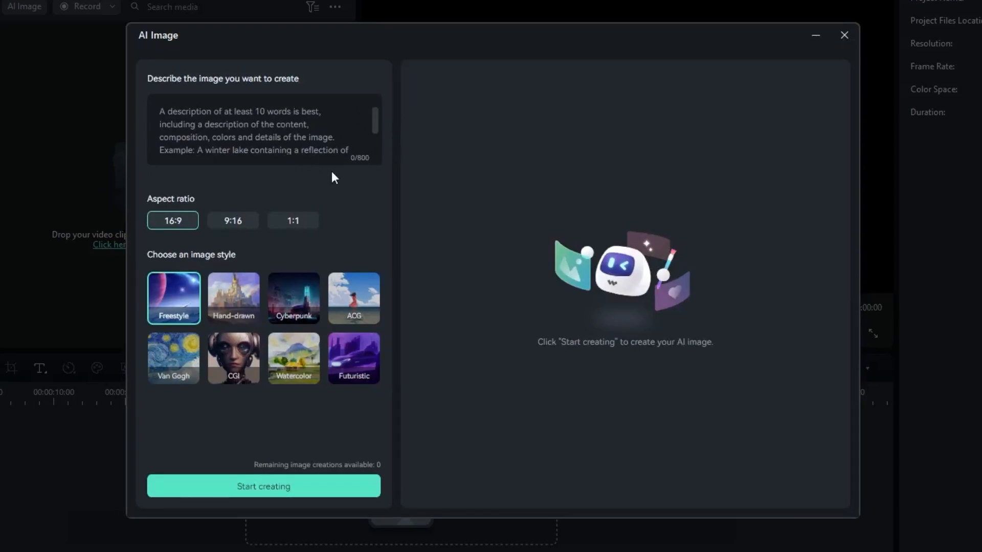
- Enter the luminescent-flowers breeze description, keeping 16:9 ratio and Freestyle style
left_click(263, 128)
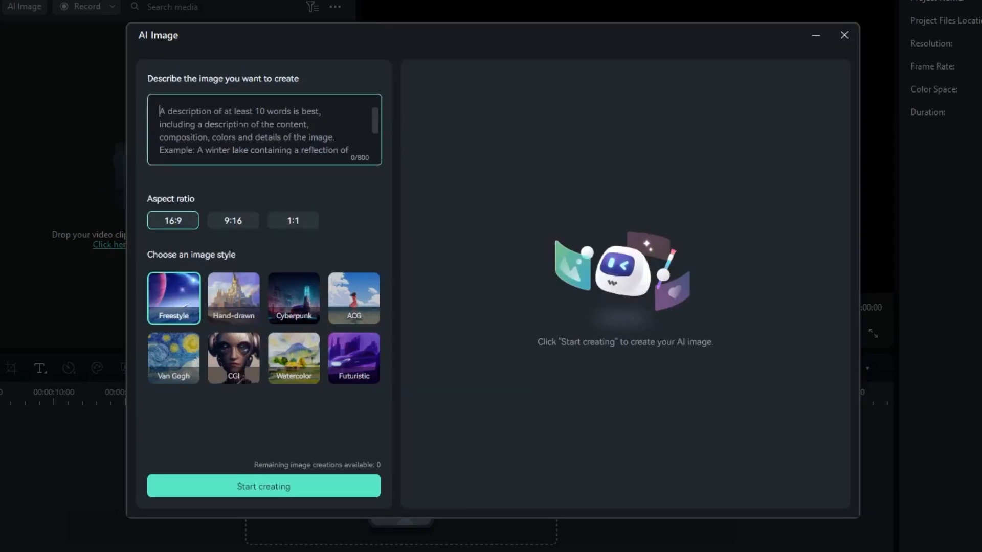
type("dance and sway with the gentle breeze. Strange, luminescent flowers dot the undergrowth, their petals emitting a soft, otherworldly glow that illuminates the area with an ethereal light")
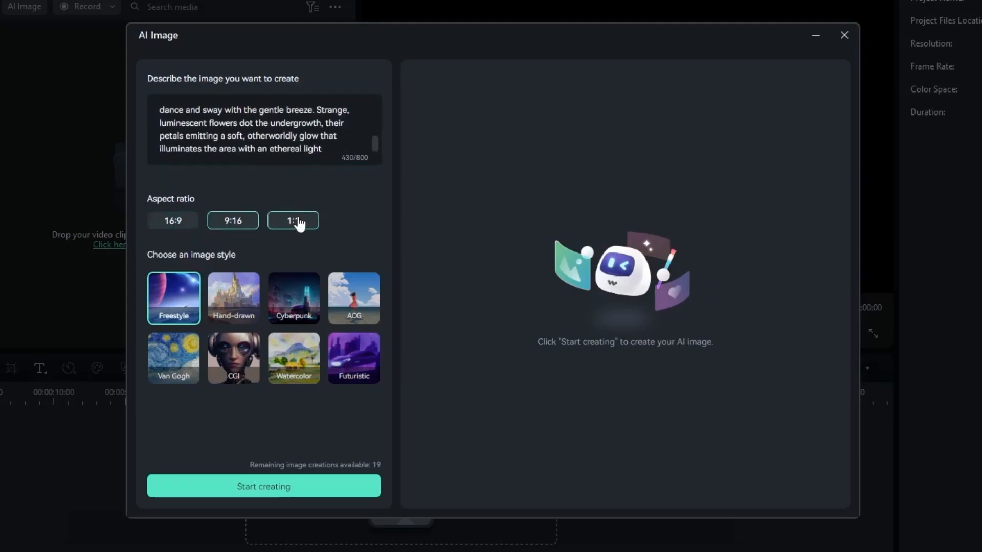
left_click(173, 220)
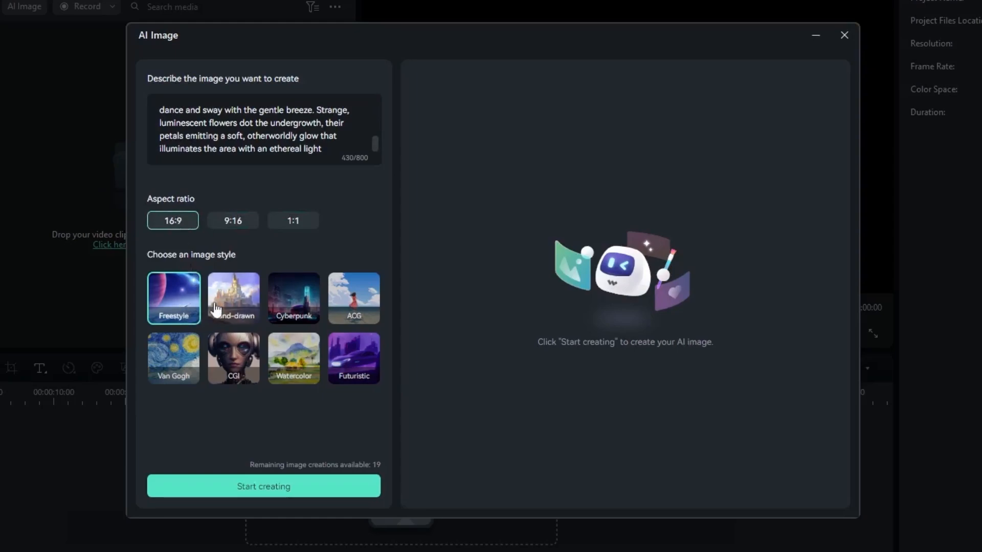
left_click(233, 358)
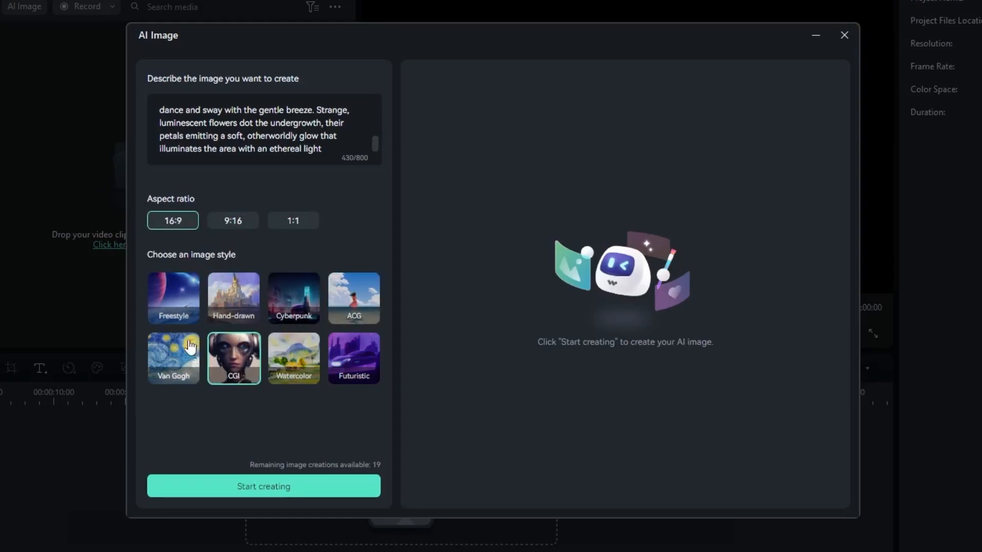
left_click(173, 299)
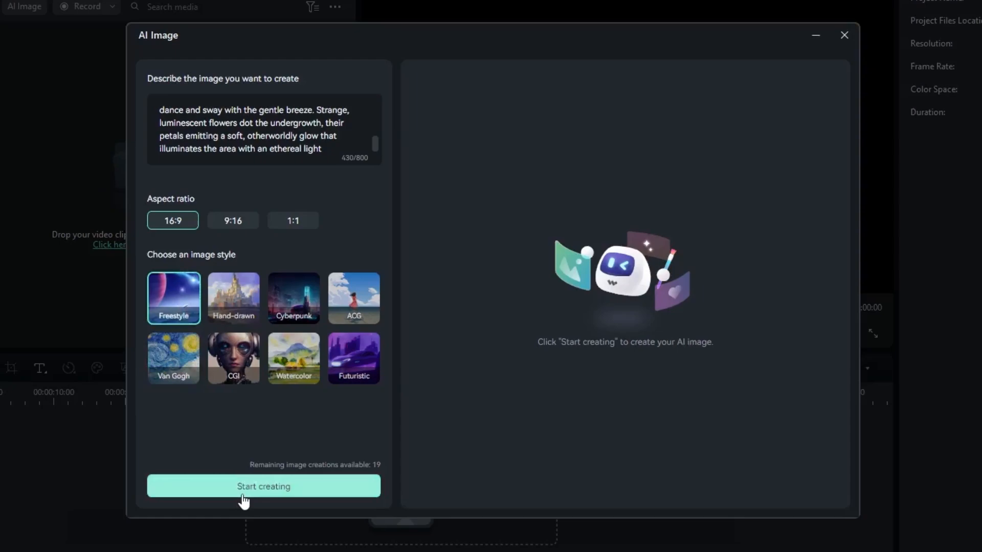
- Start creating and render the 16:9 sunlit forest image
left_click(263, 486)
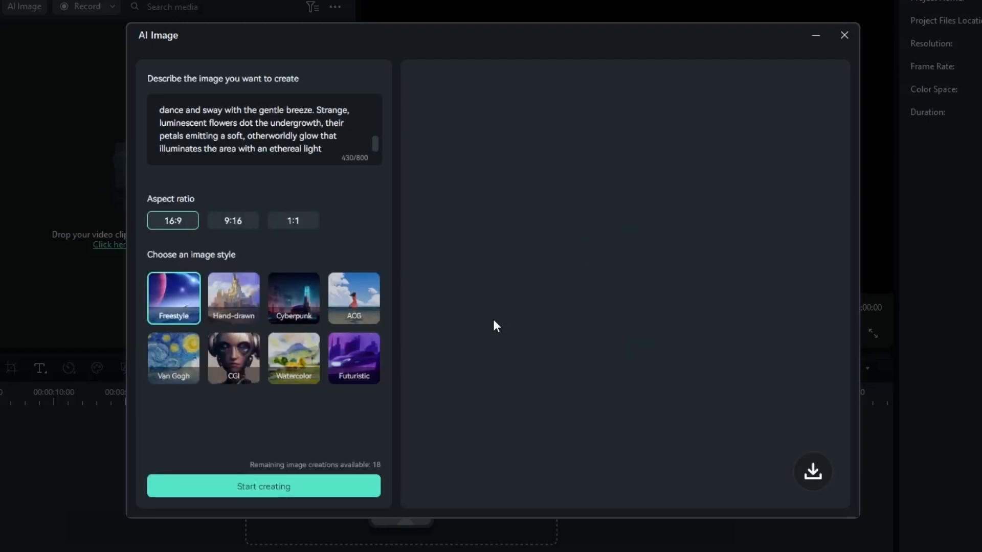
left_click(263, 487)
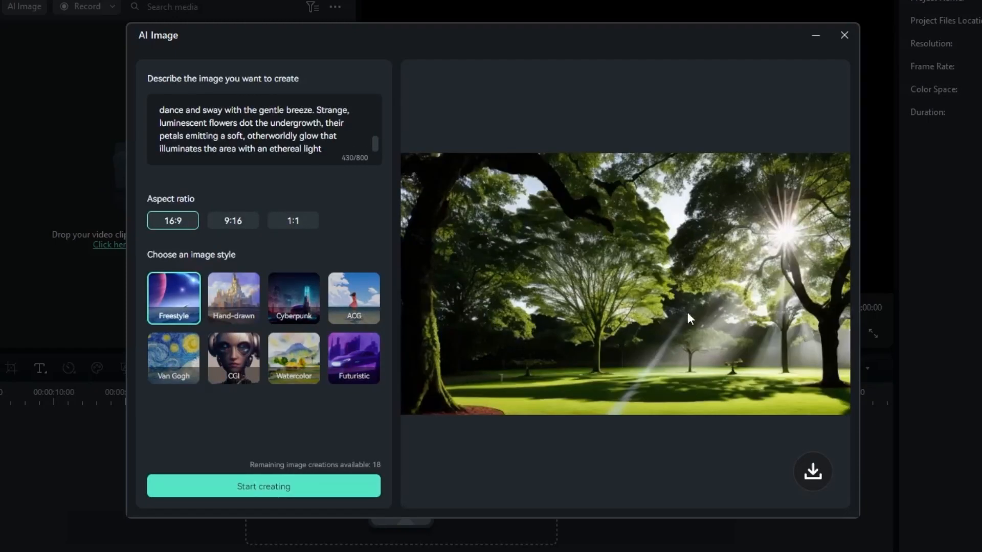
mouse_move(666, 315)
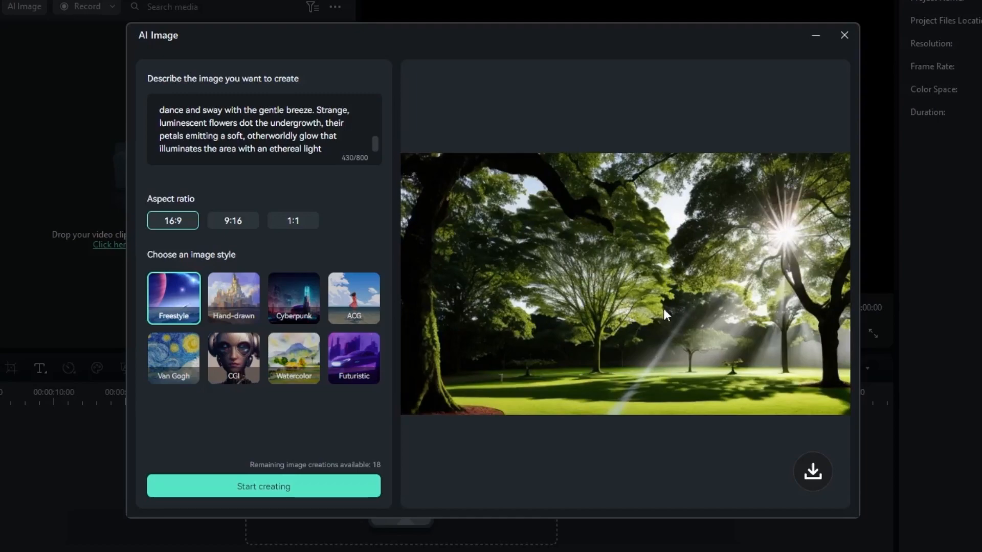
mouse_move(717, 316)
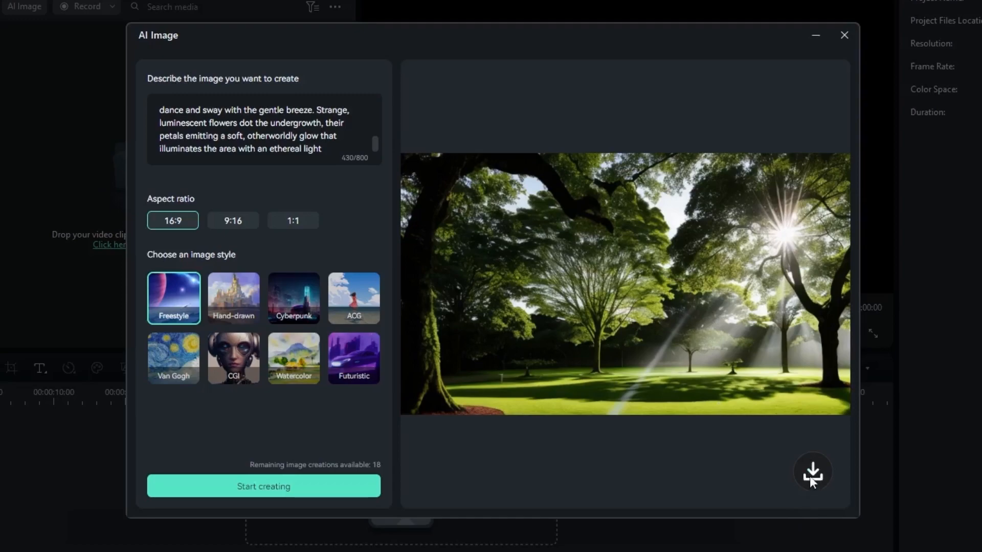
- Download the forest image AIGC-S-1 to Project Media and drag it out
left_click(813, 473)
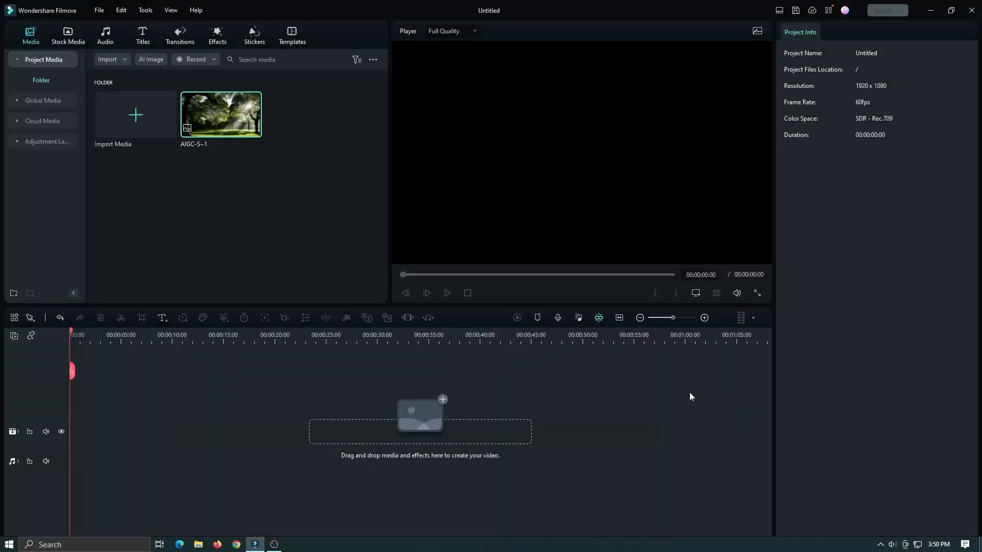
mouse_move(242, 159)
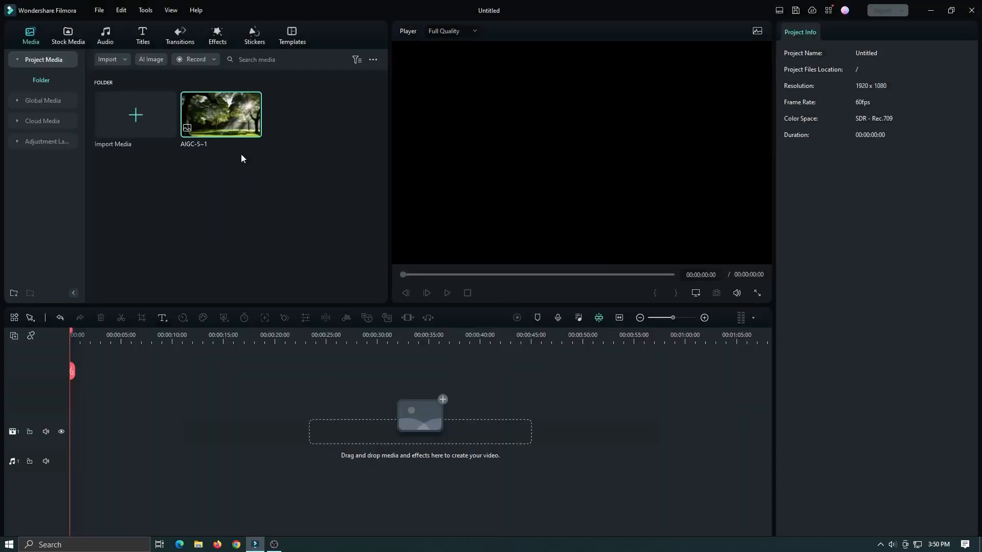
left_click_drag(220, 114, 94, 430)
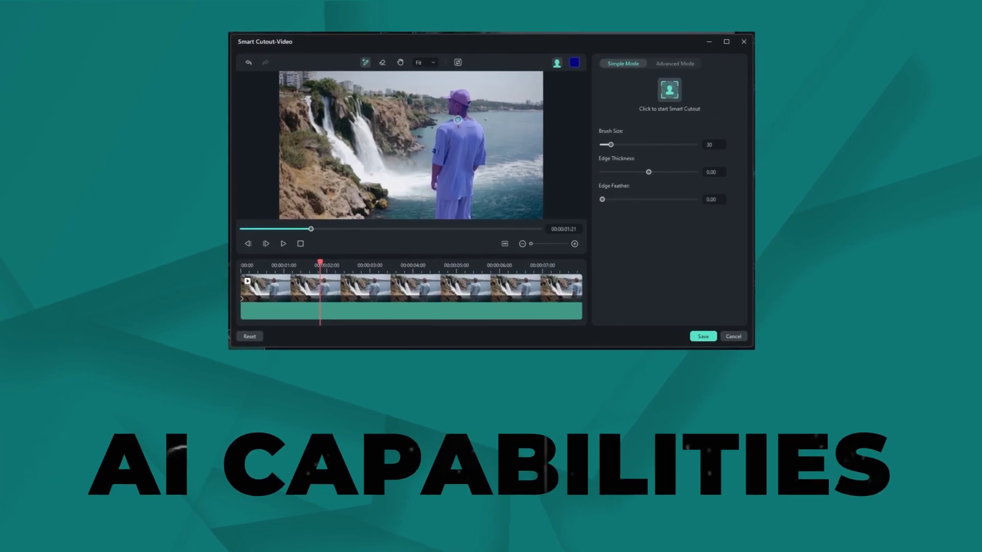
- Select the man and track his cutout through the waterfall clip
left_click(669, 89)
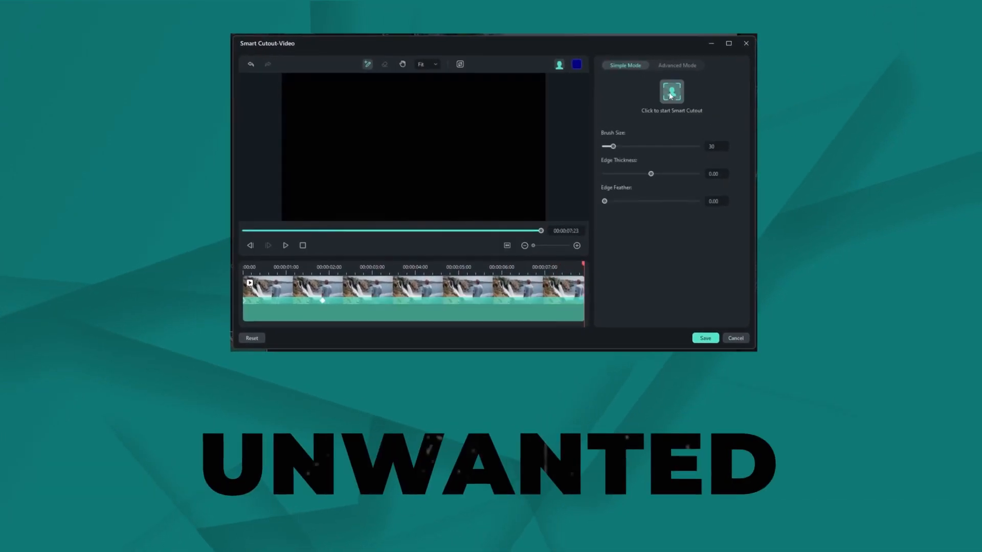
left_click(705, 338)
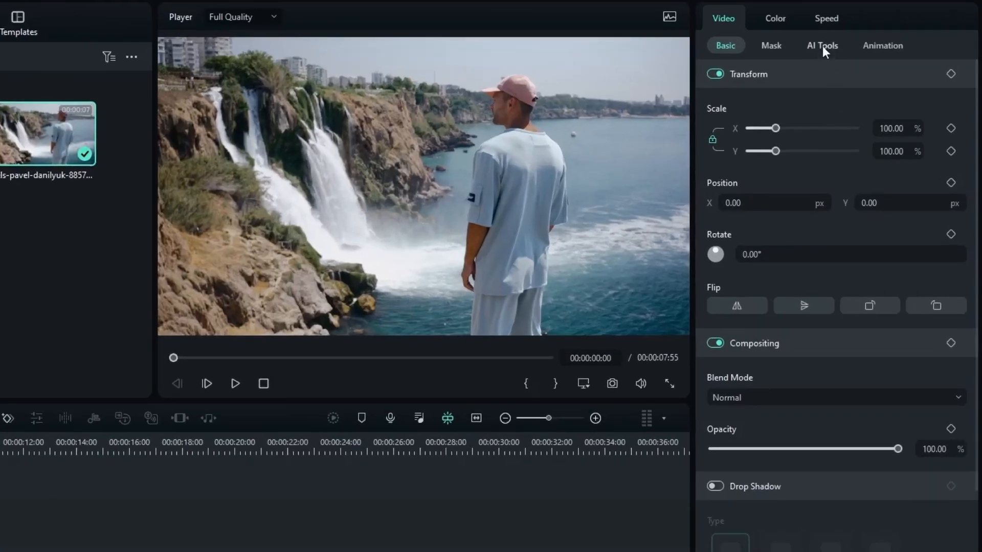
- Turn on Smart Cutout under the waterfall clip's AI Tools and open the cutout editor
left_click(822, 45)
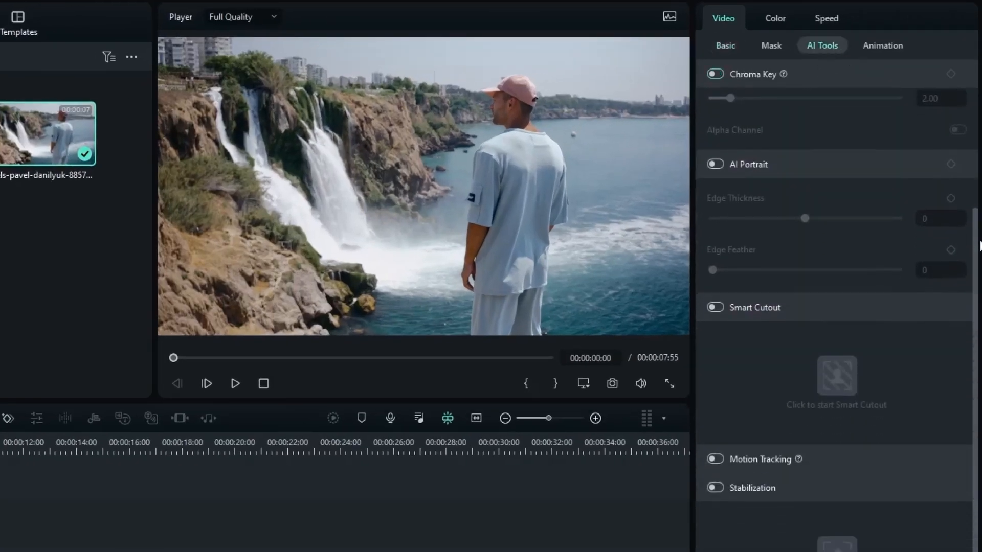
left_click(715, 308)
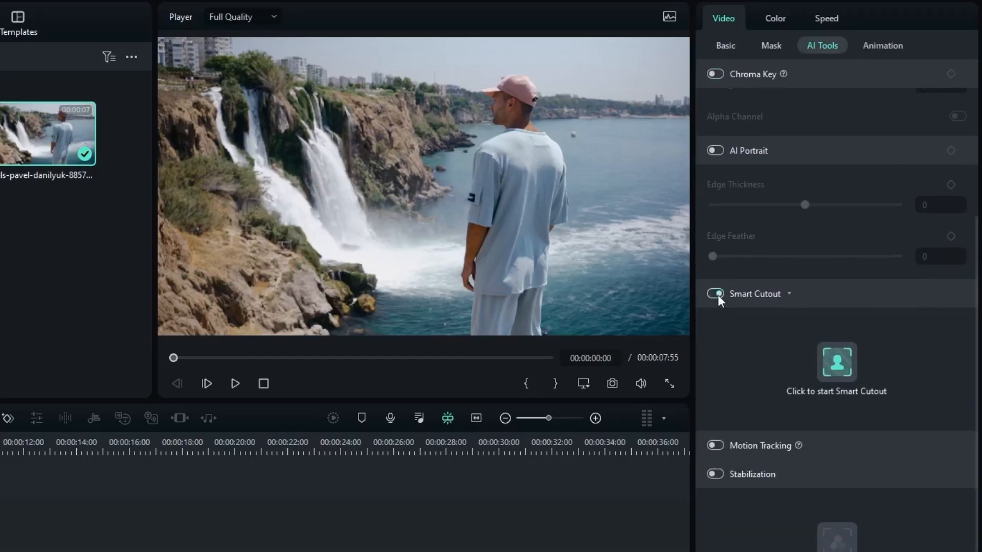
left_click(835, 362)
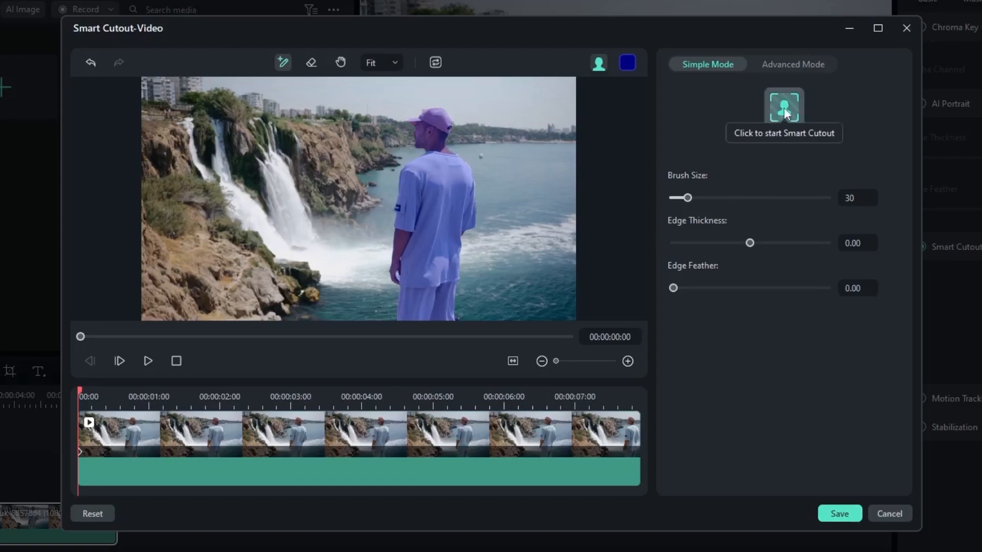
- Brush over the man to cut him out and save the tracked cutout
left_click(784, 106)
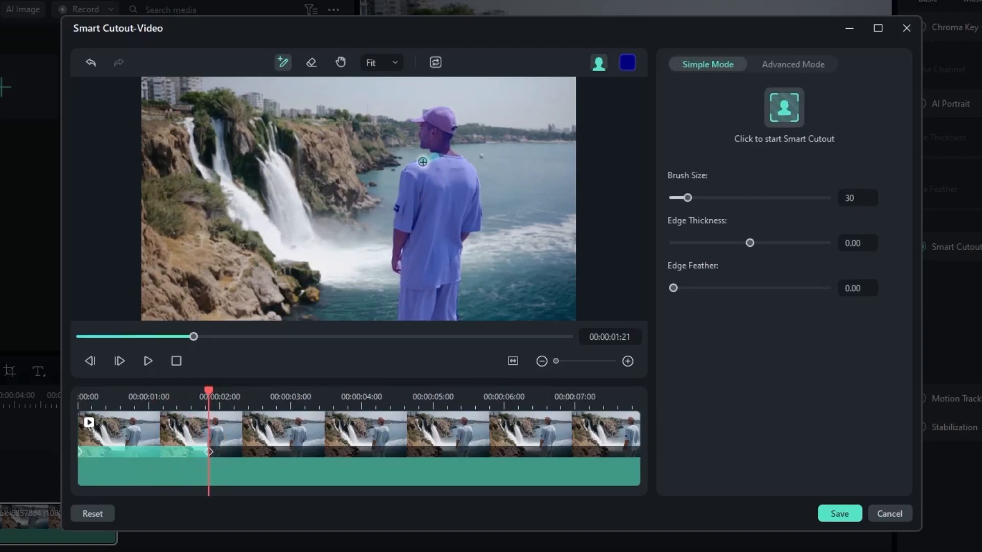
left_click(783, 107)
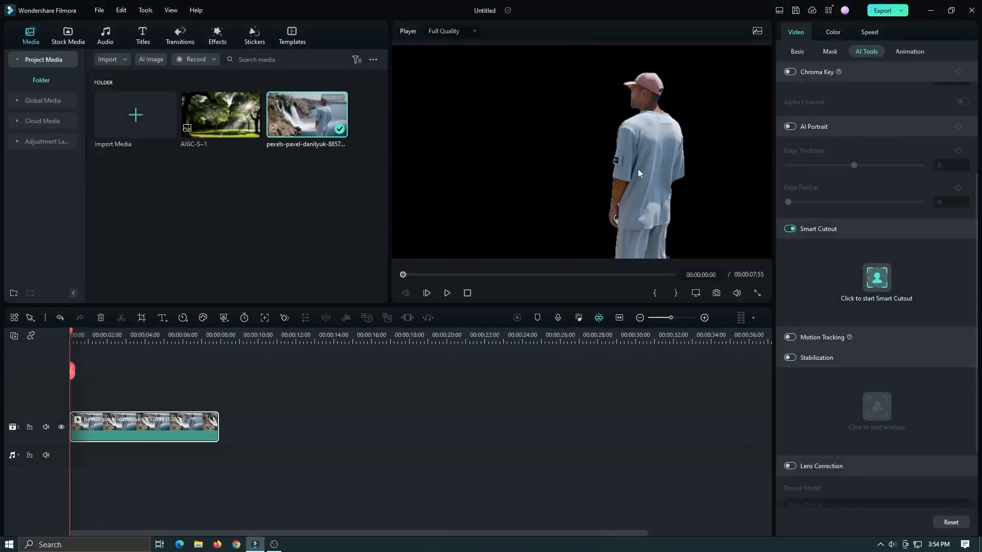
- Place the AIGC-S-1 forest image below the cutout clip and preview the man over the forest
left_click(447, 293)
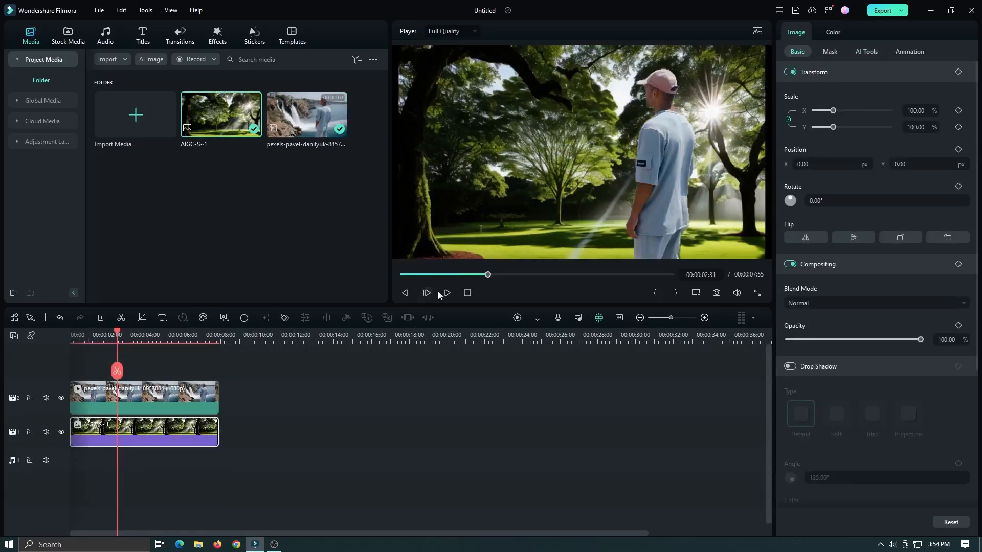
left_click(426, 293)
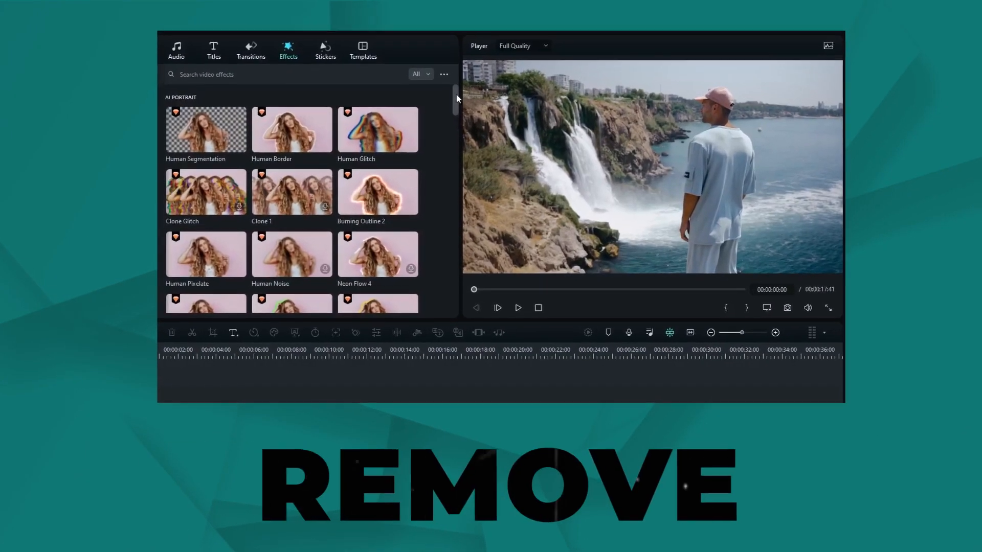
- Scroll to bring the smiling woman clip onto the timeline after the waterfall clip
scroll("down", 3)
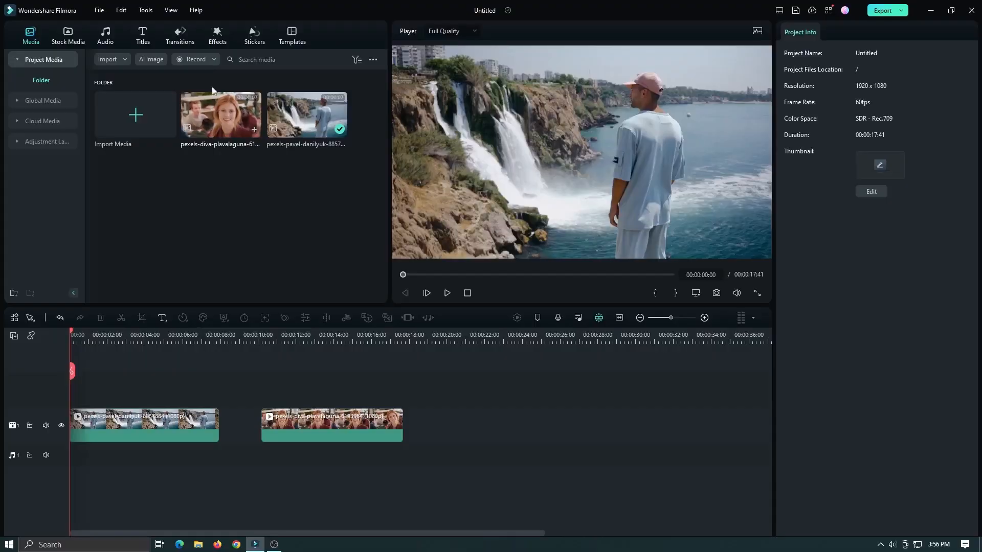
- Apply an AI Portrait glowing green outline effect to the man in the waterfall clip
left_click(218, 36)
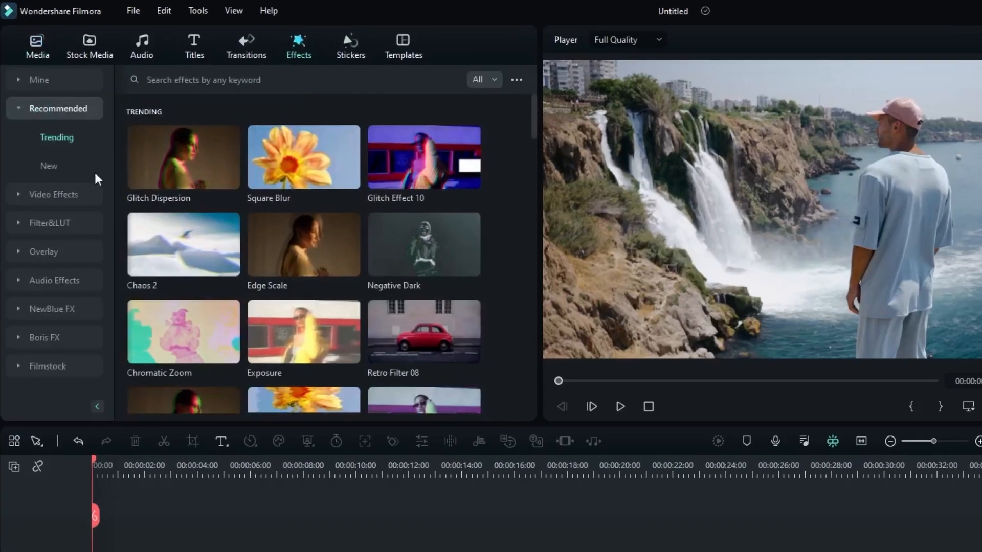
left_click(54, 194)
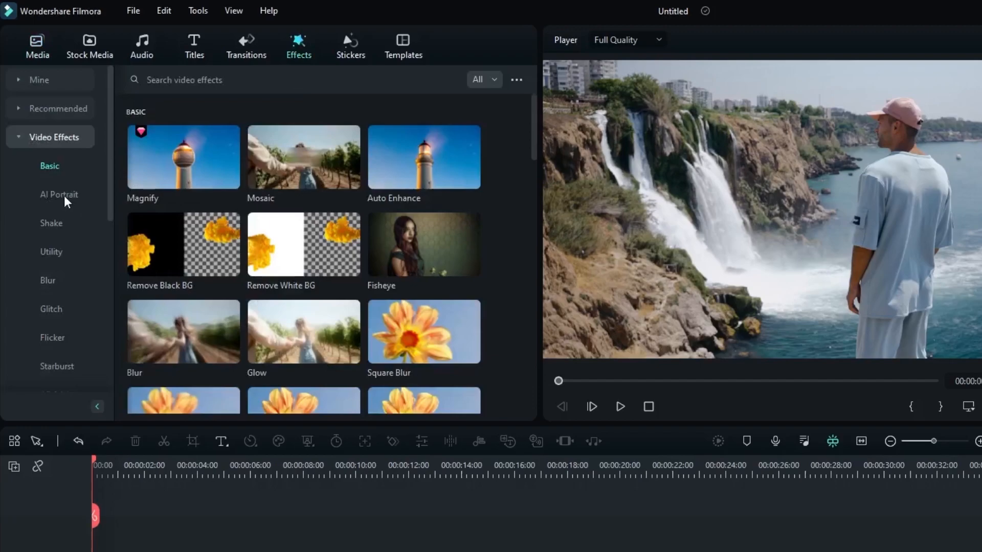
left_click(59, 195)
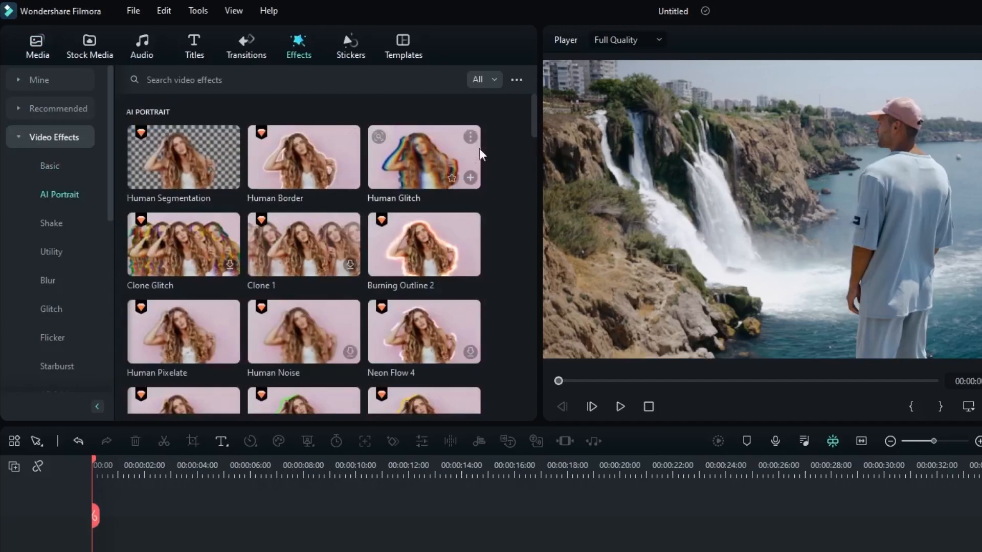
scroll("down", 3)
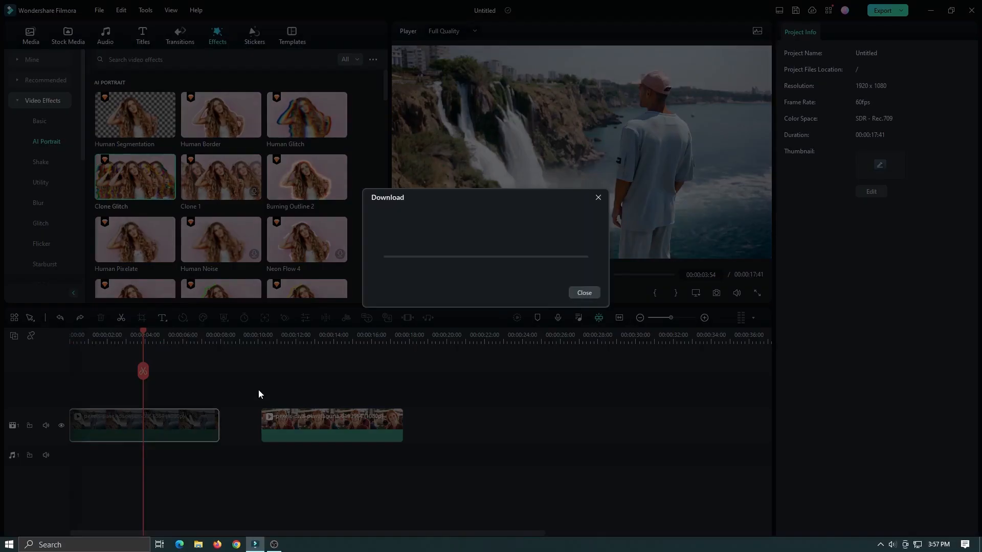
left_click(584, 293)
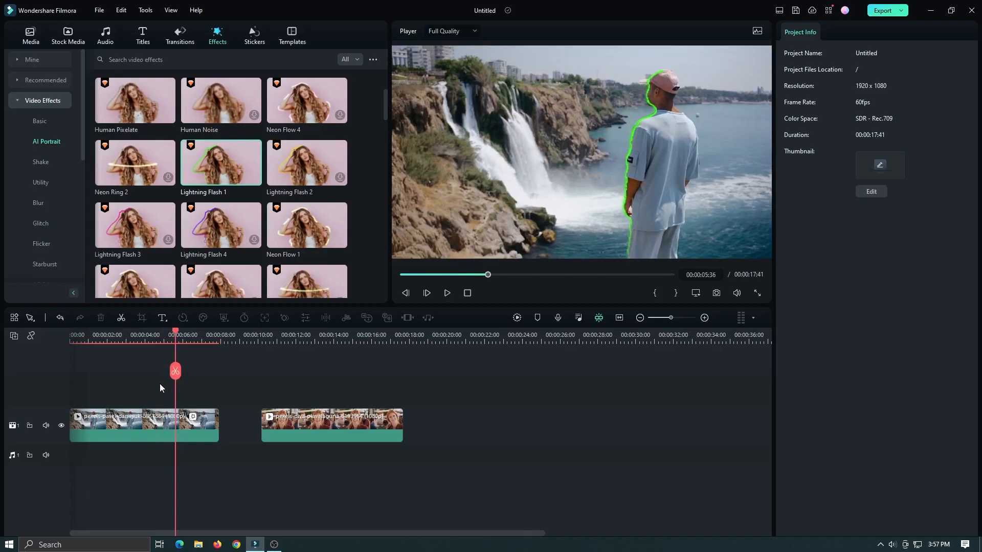
scroll("down", 3)
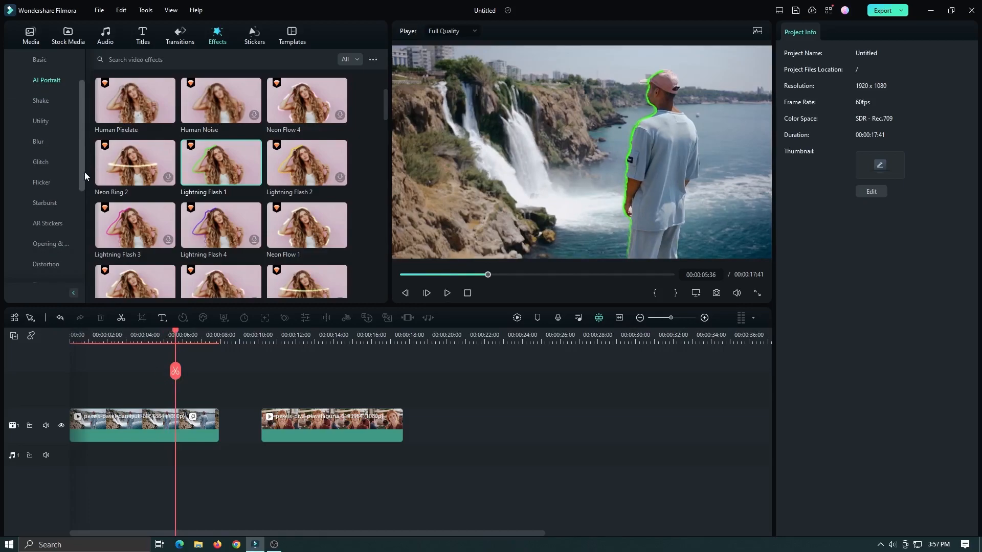
- Add the Sunglasses AR sticker to the woman clip
left_click(48, 223)
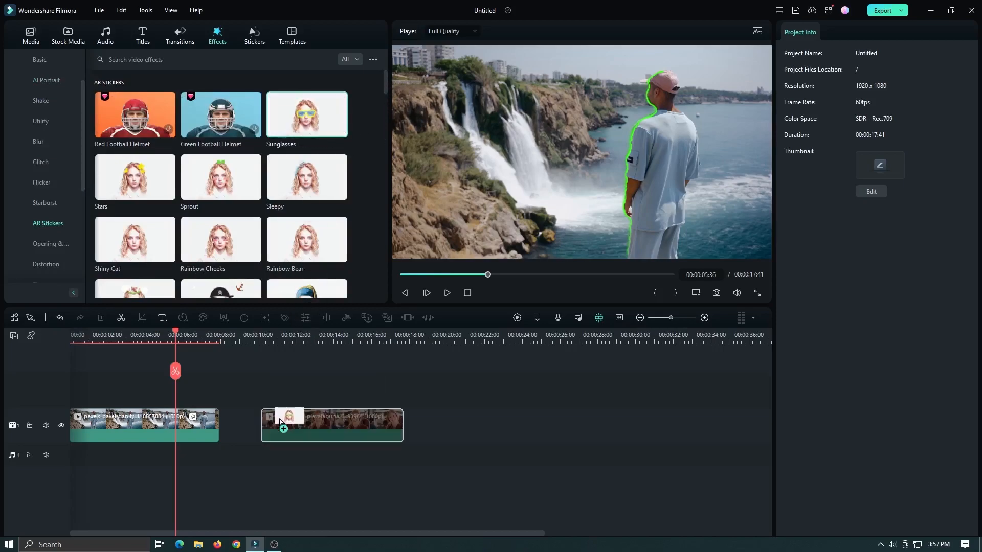
left_click(295, 334)
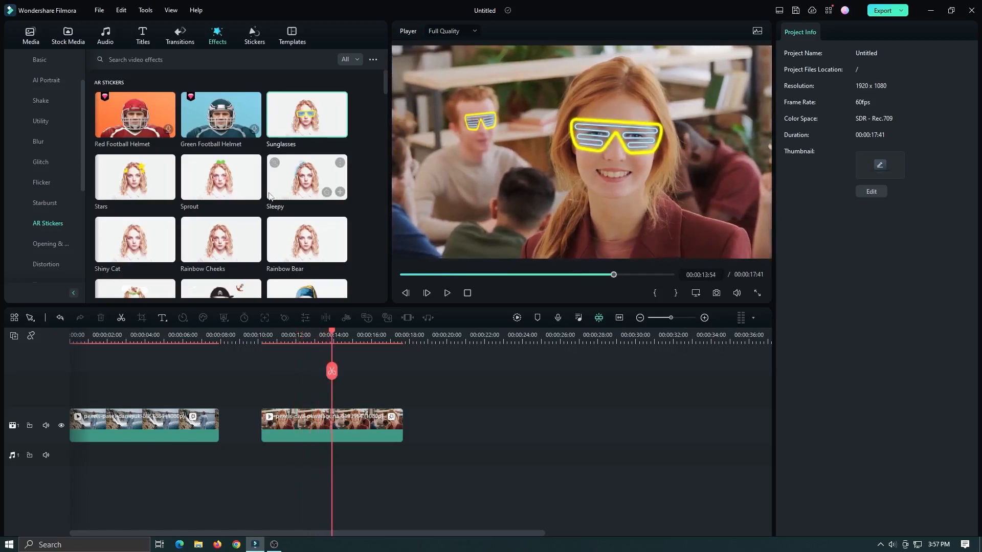
left_click(220, 176)
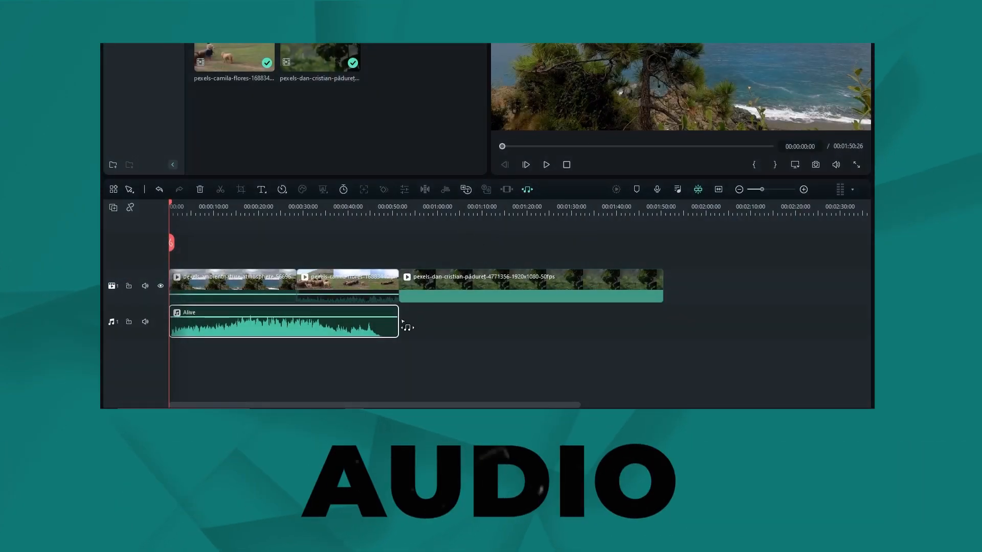
- Drag the Alive audio clip's end toward the end of the video clips
left_click_drag(398, 322, 613, 323)
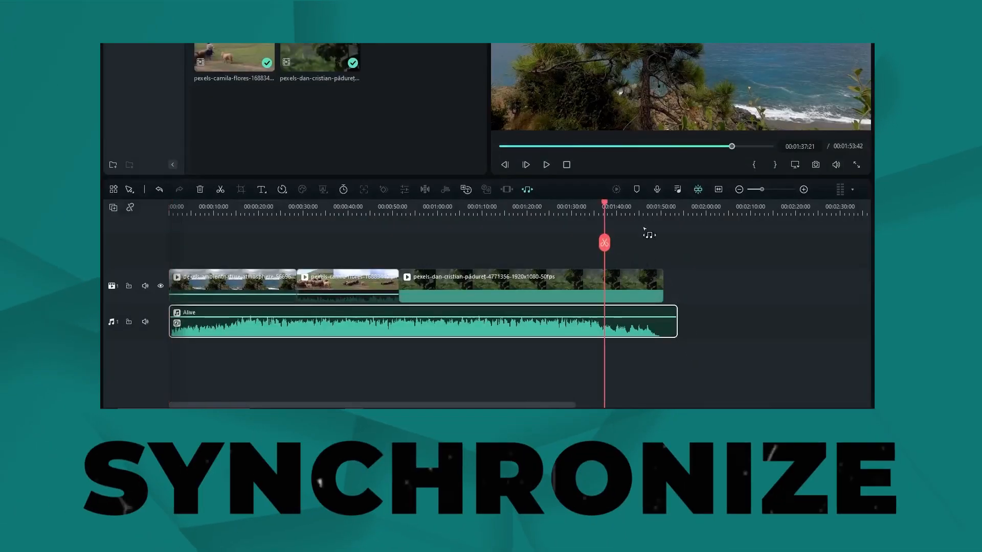
left_click(525, 165)
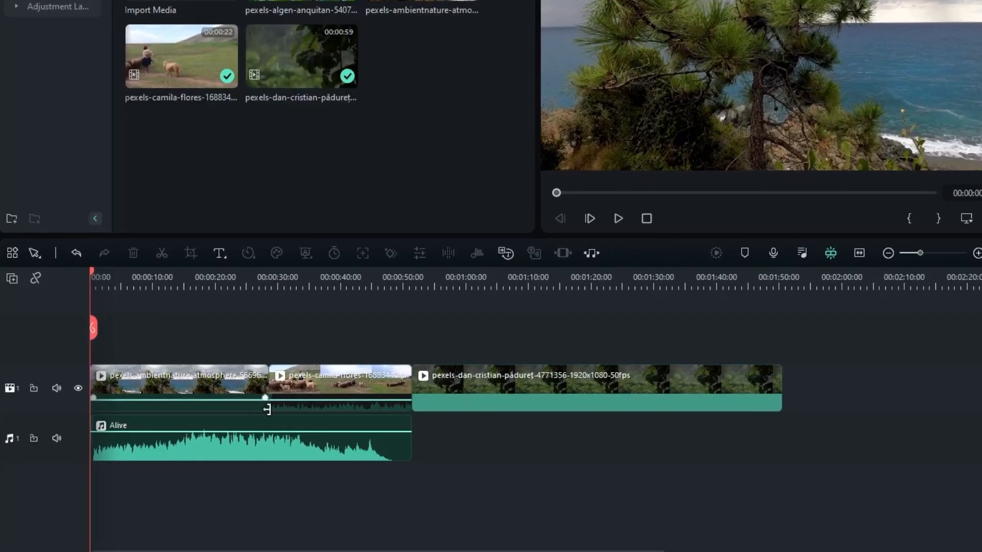
- Stretch the Alive music clip's right edge to 00:01:53:42 and check the clips' end
left_click(178, 387)
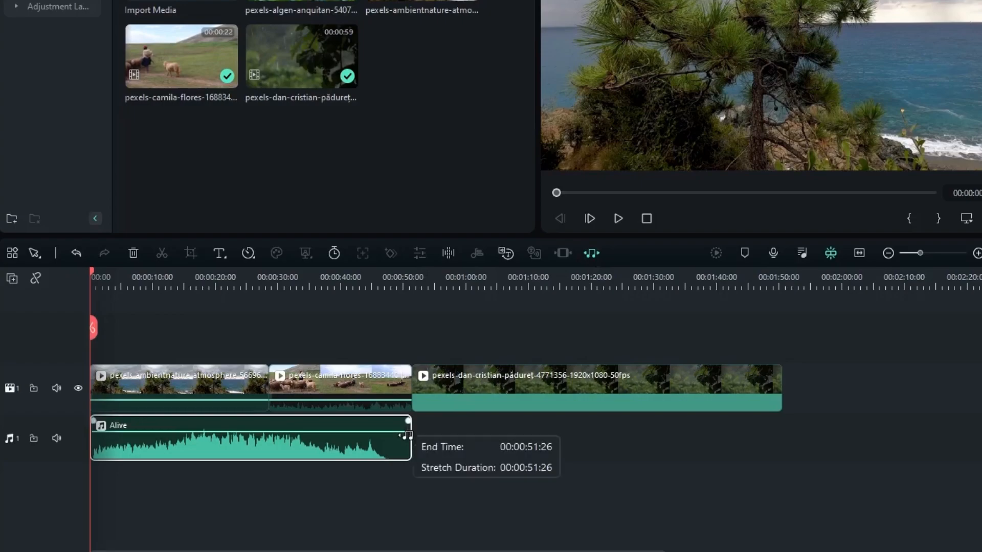
left_click_drag(410, 436, 795, 451)
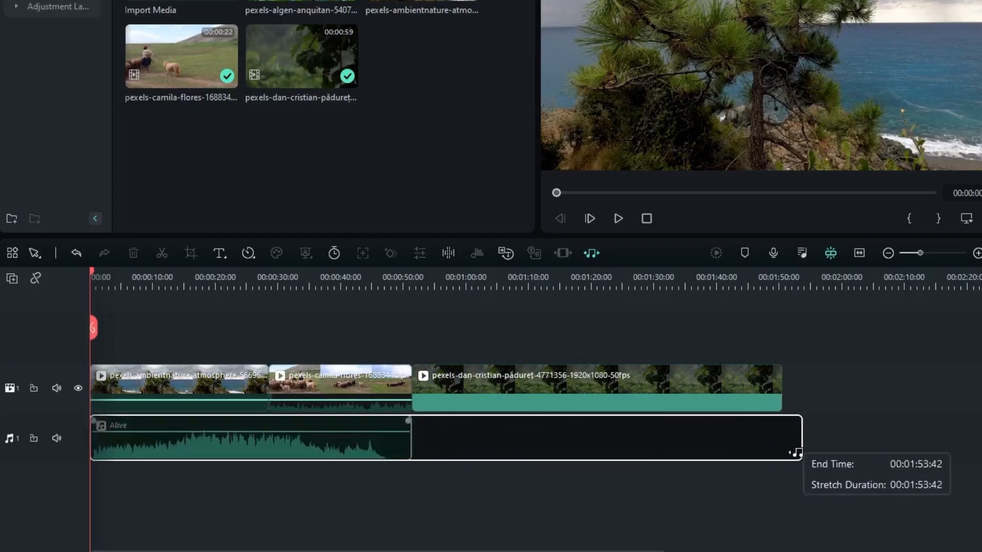
left_click_drag(407, 436, 796, 436)
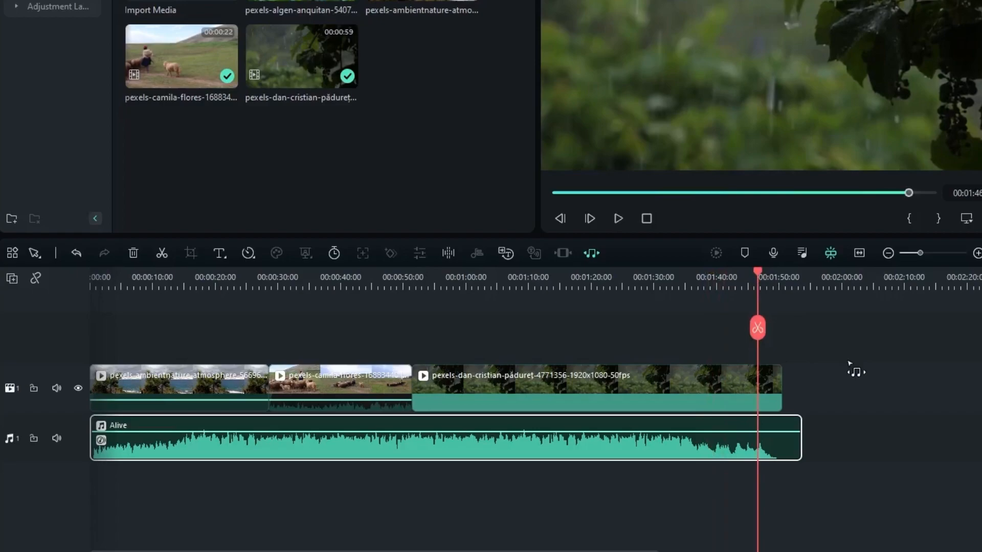
left_click(618, 218)
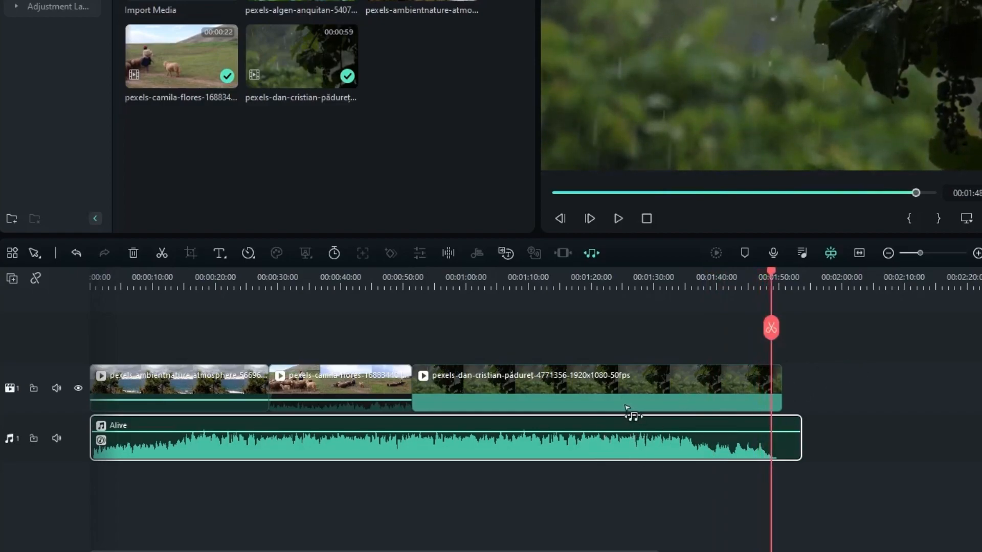
mouse_move(351, 348)
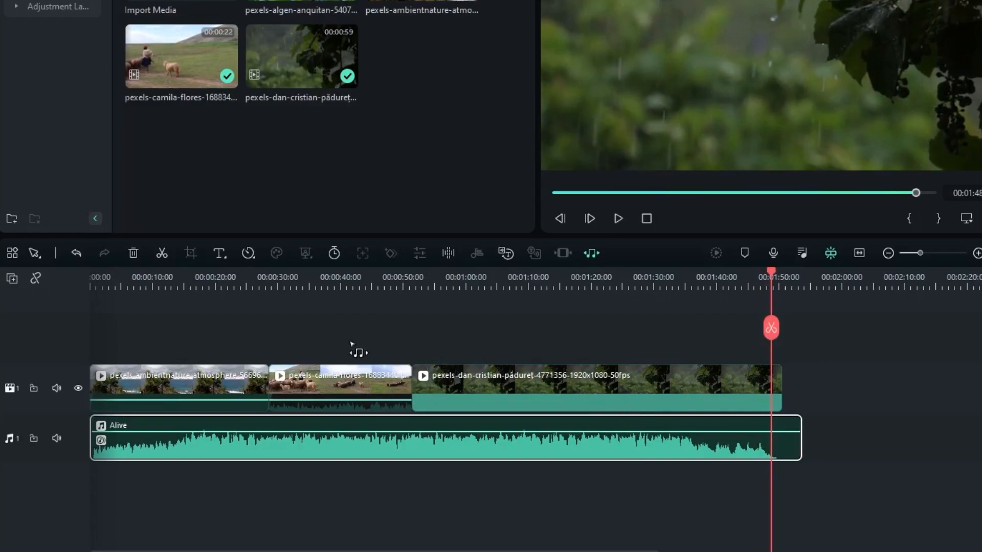
left_click(340, 388)
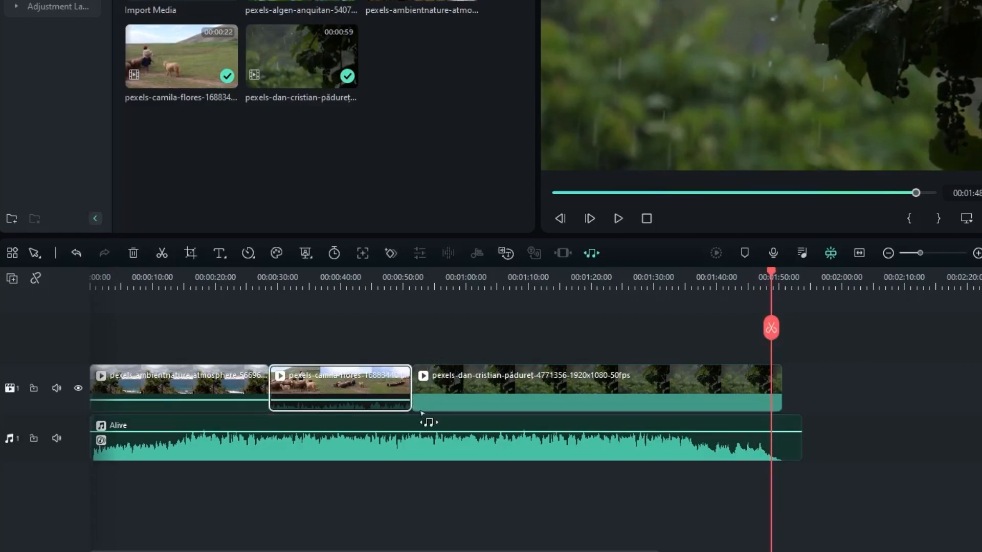